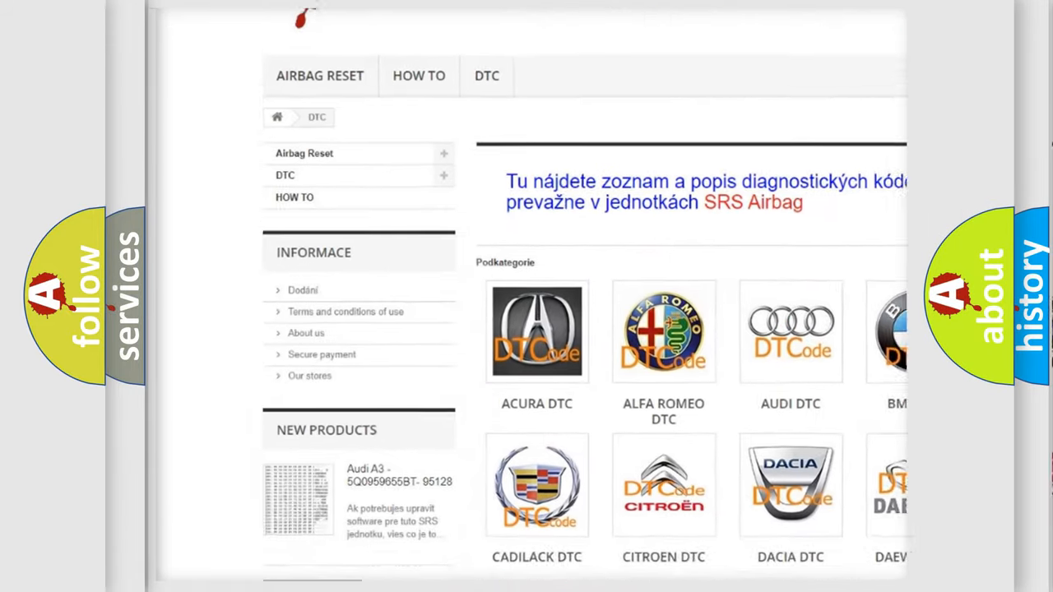
scroll(down, 3)
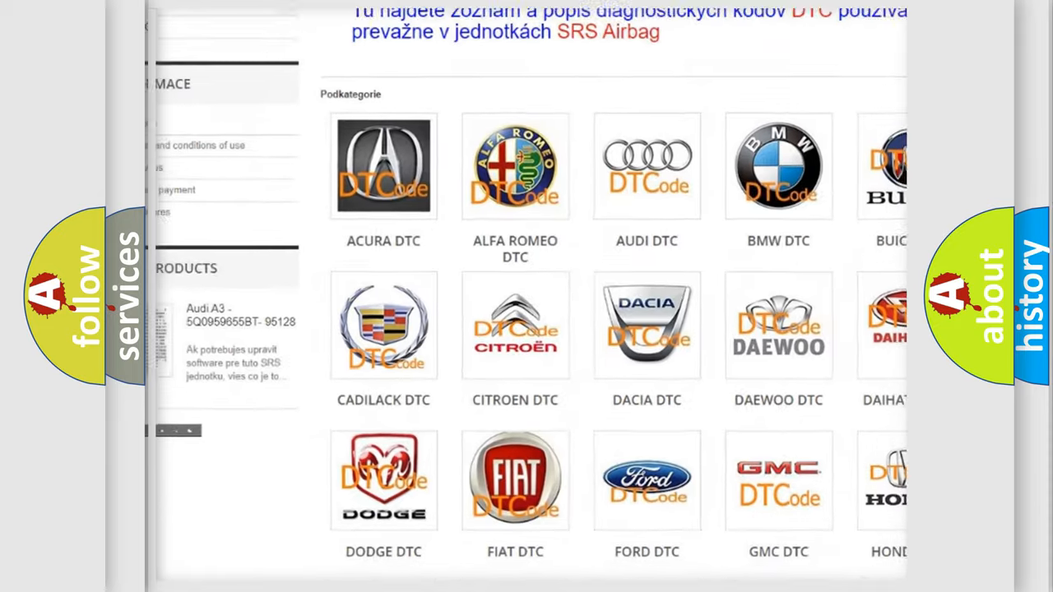
scroll(down, 3)
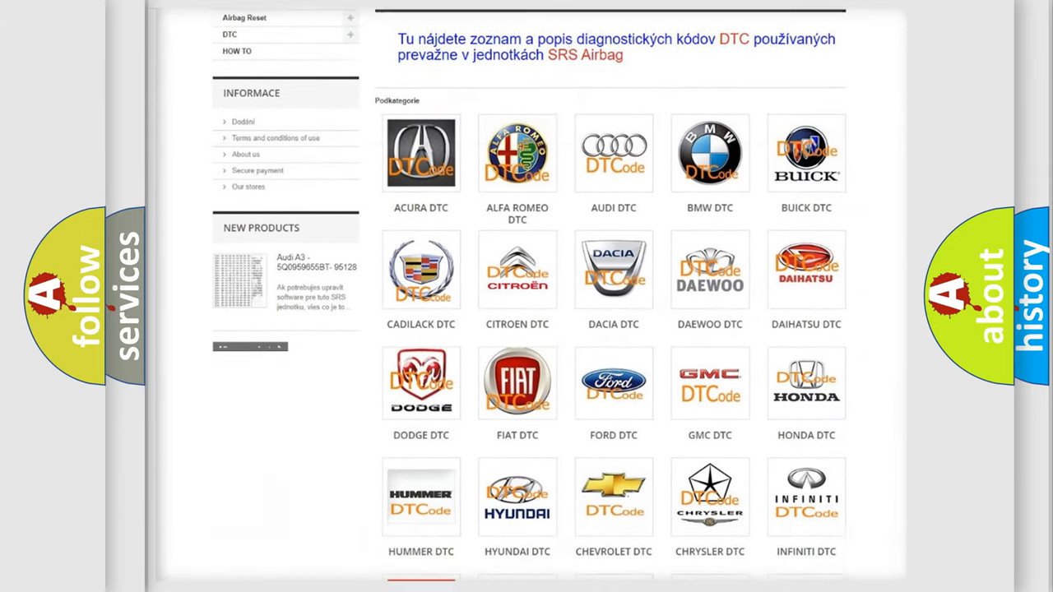
scroll(down, 3)
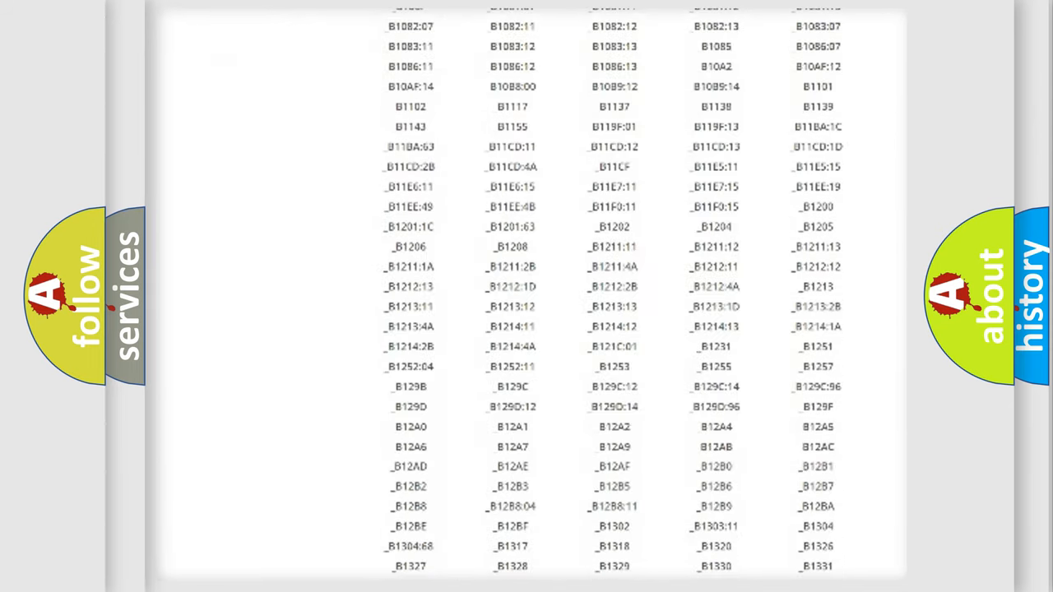
scroll(down, 3)
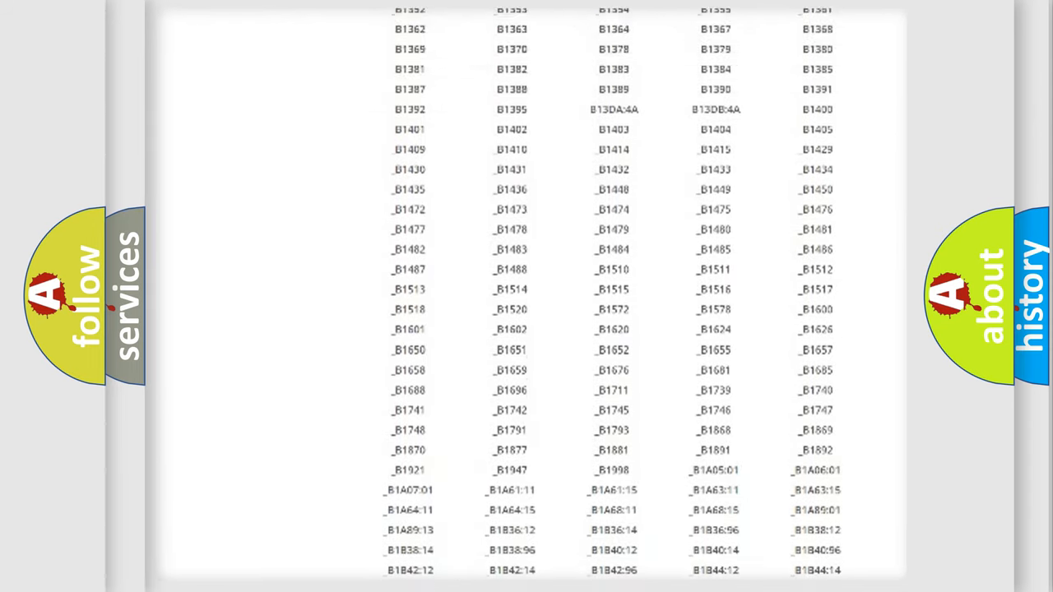
scroll(up, 3)
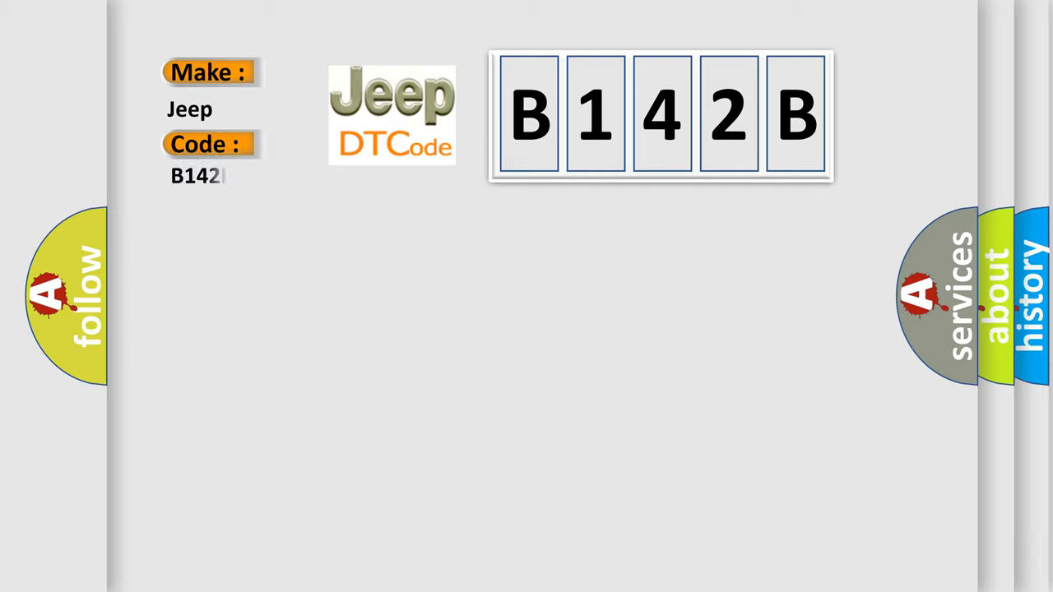
text(B)
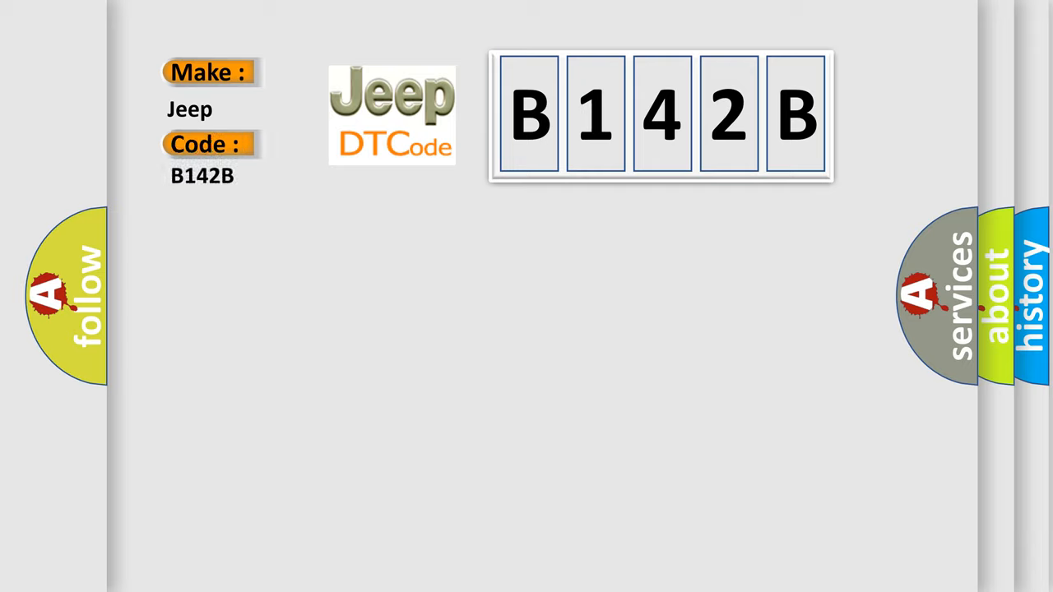